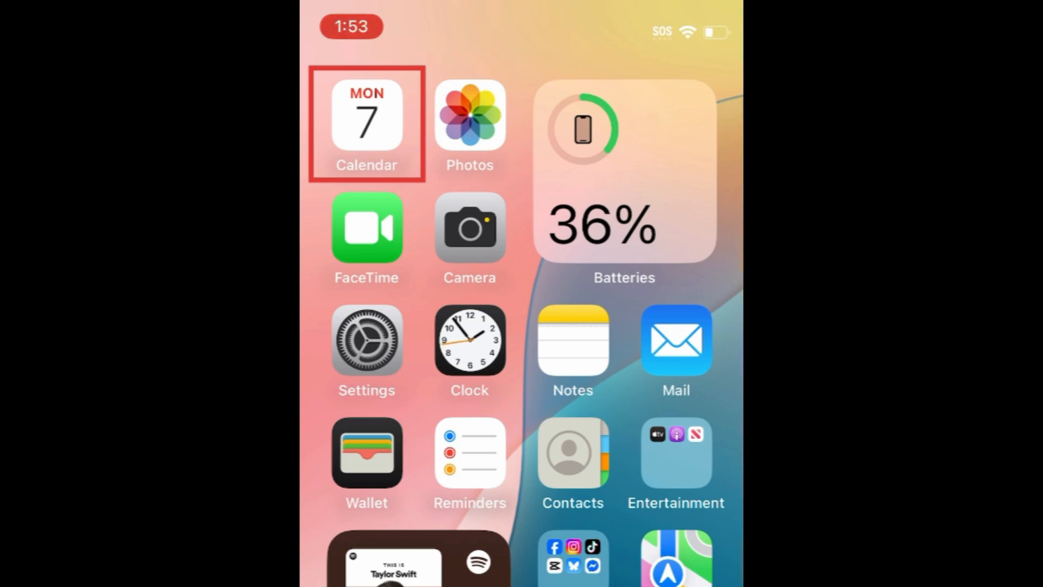
Launch Calendar and open the Home calendar's info settings.
click(367, 119)
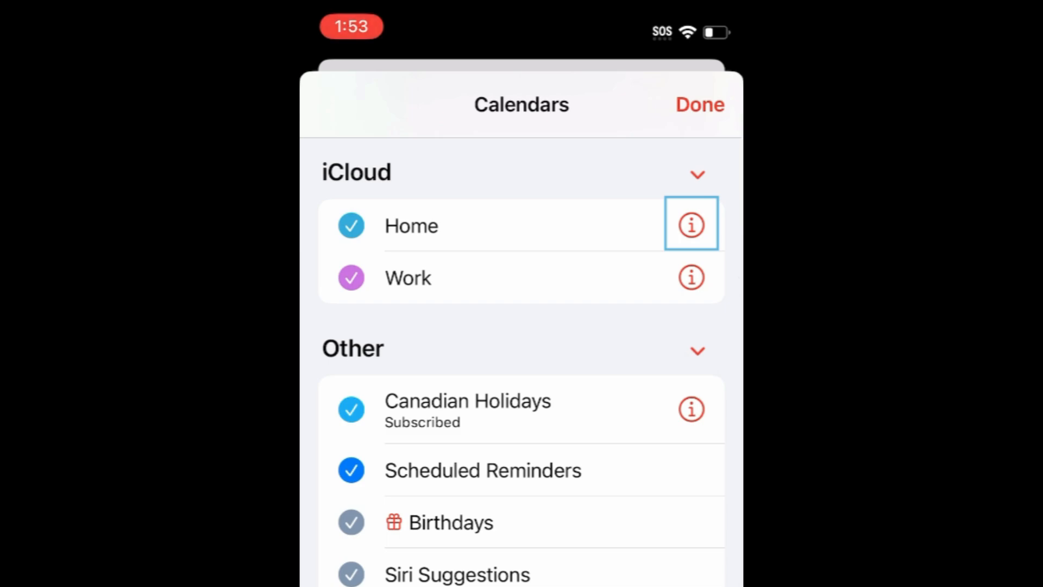
click(691, 225)
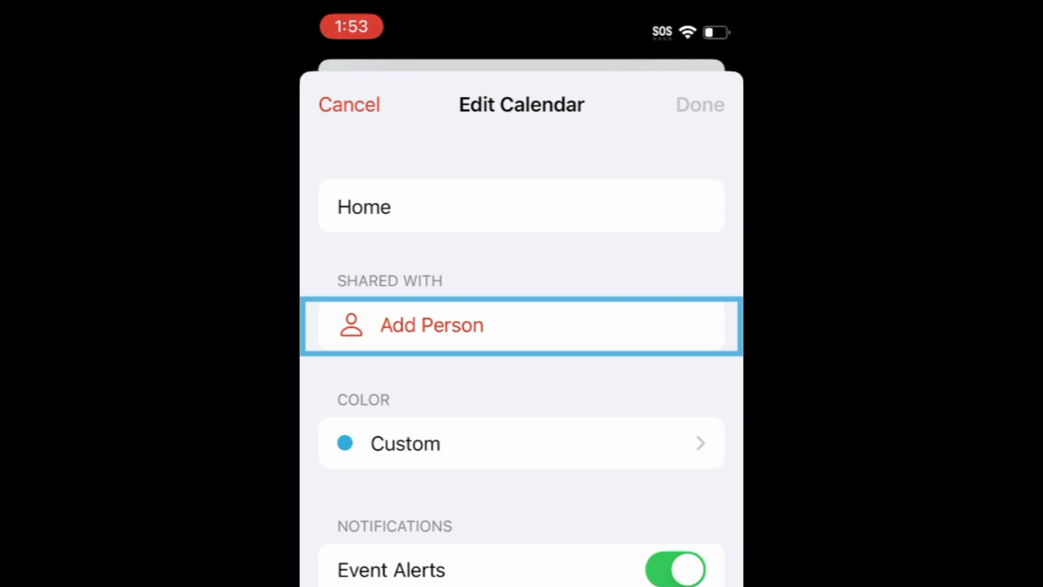
Add Jessica as a person sharing the Home calendar.
click(431, 325)
text(Jessica)
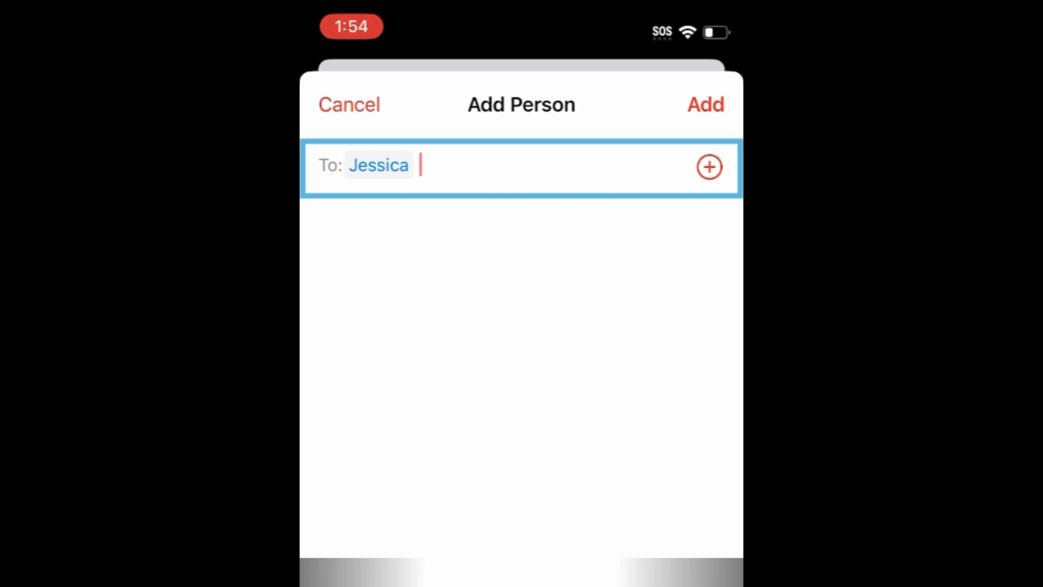
click(705, 104)
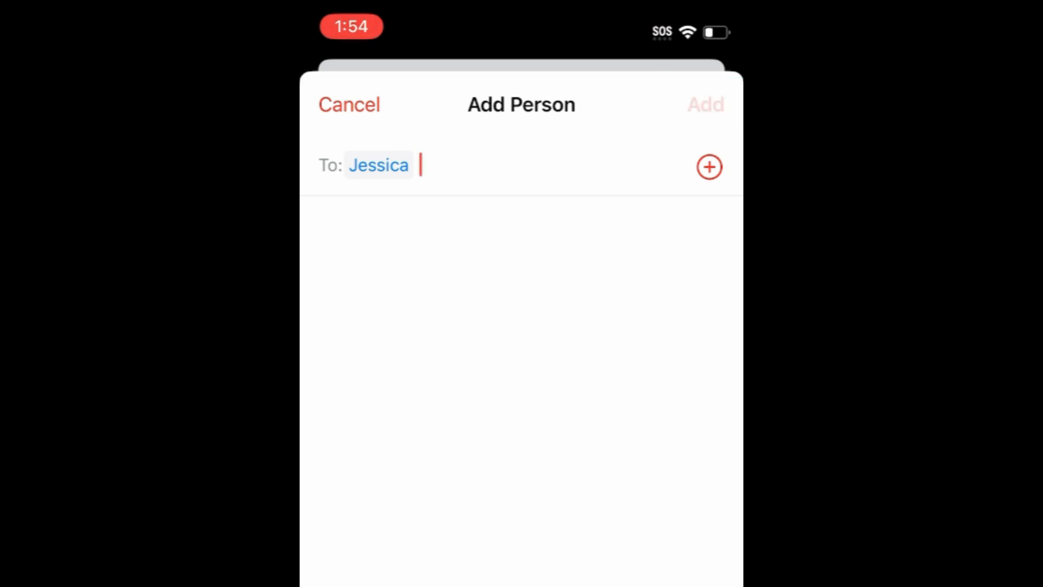
click(705, 104)
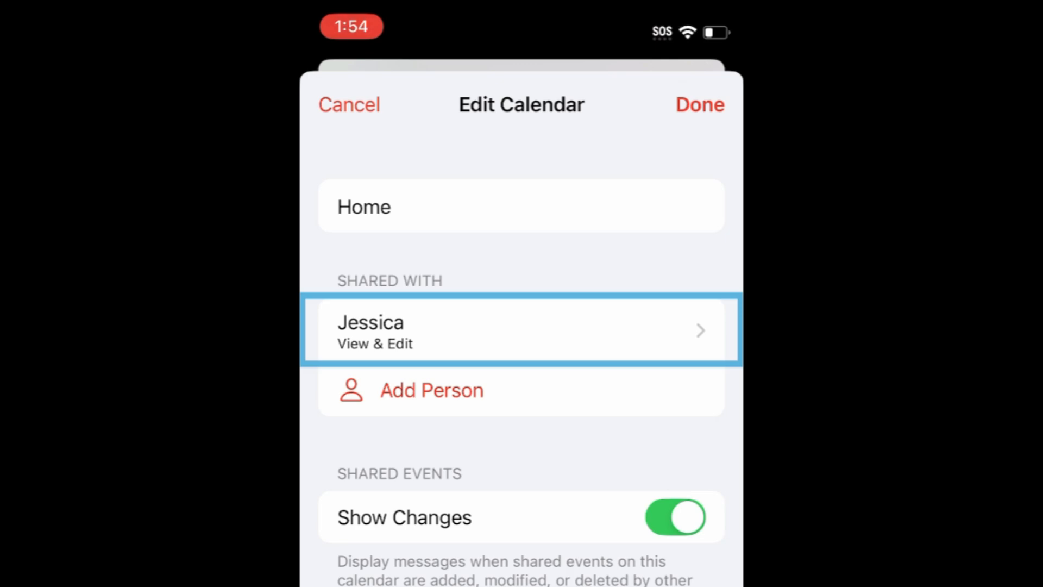
Turn on Allow Editing in Jessica's sharing options.
click(521, 330)
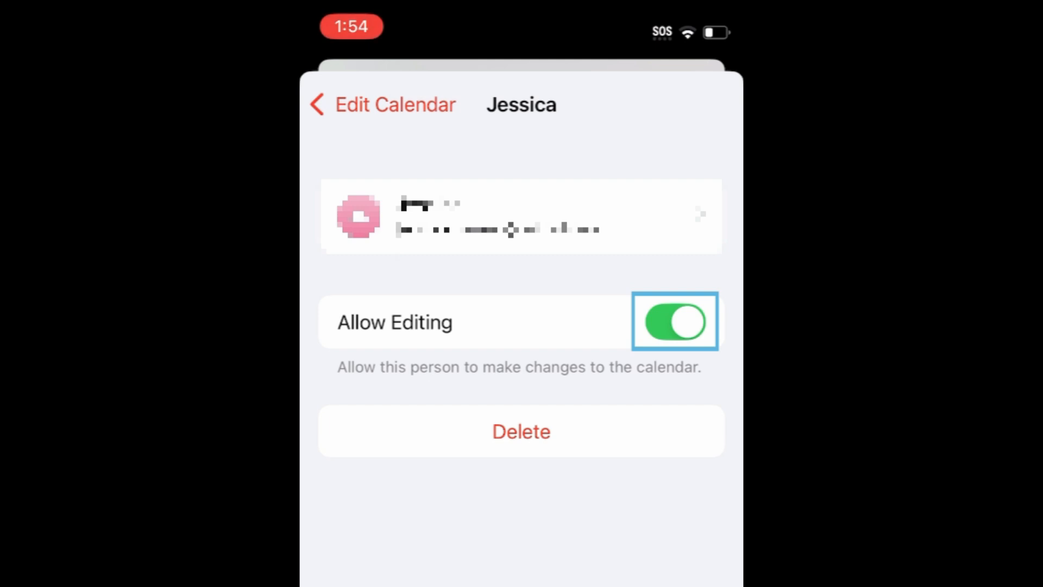
click(673, 321)
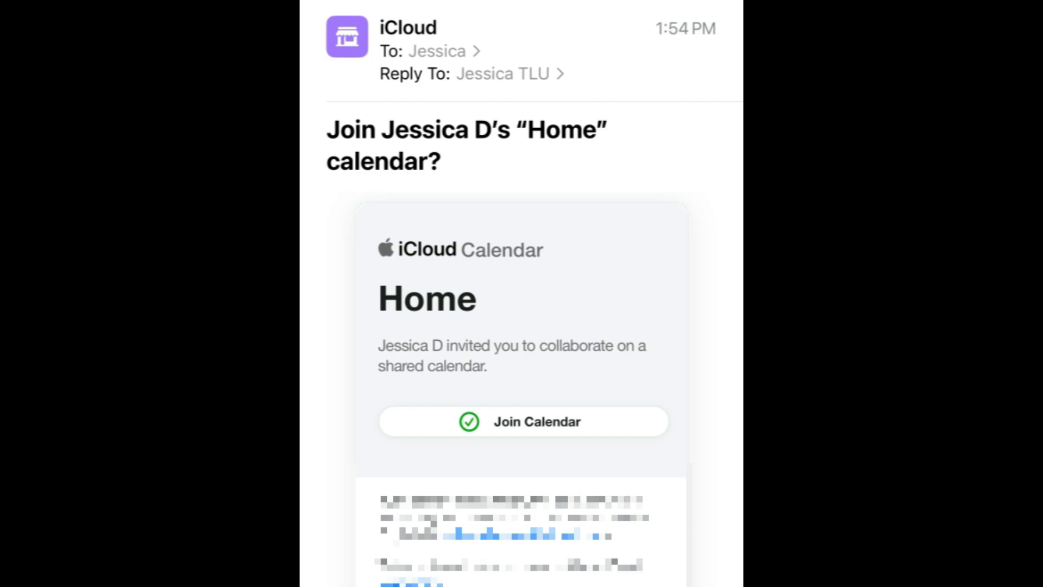
Tap Join Calendar in the iCloud Home calendar invitation email.
click(522, 421)
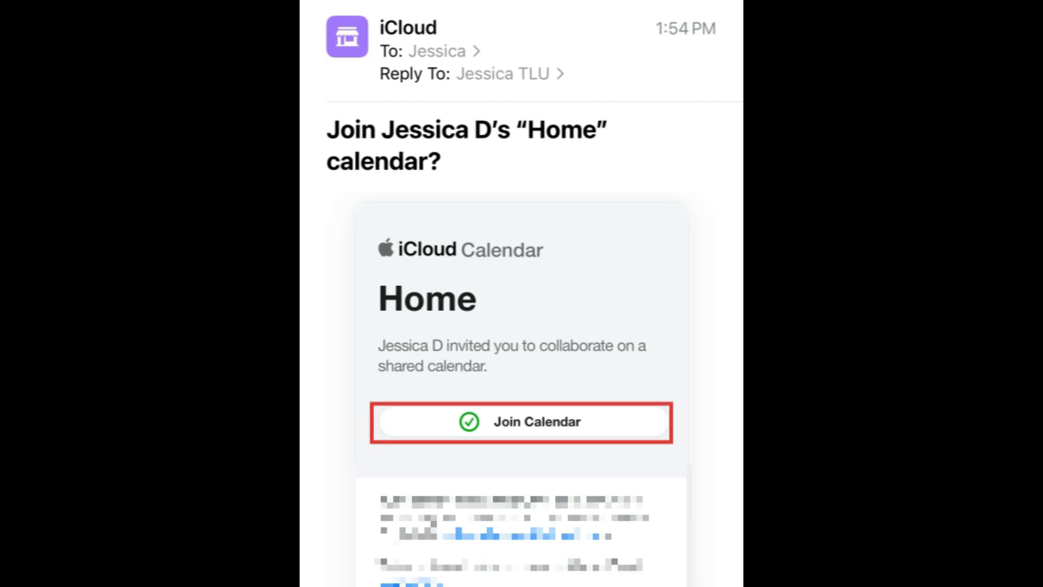